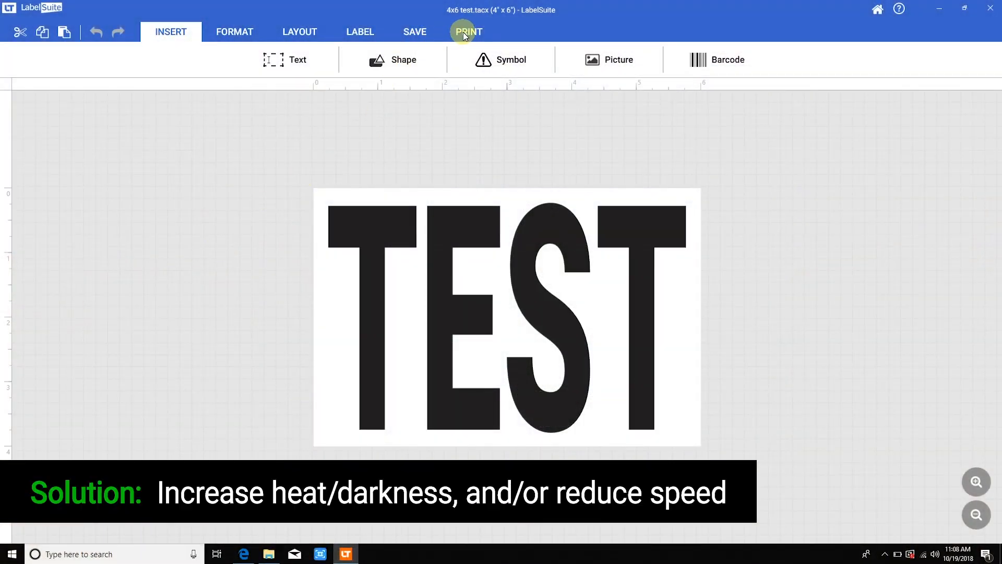
- Reach the LabelTac Pro X driver's speed and darkness options from the PRINT gear
{"action": "left_click", "coordinate": [469, 31]}
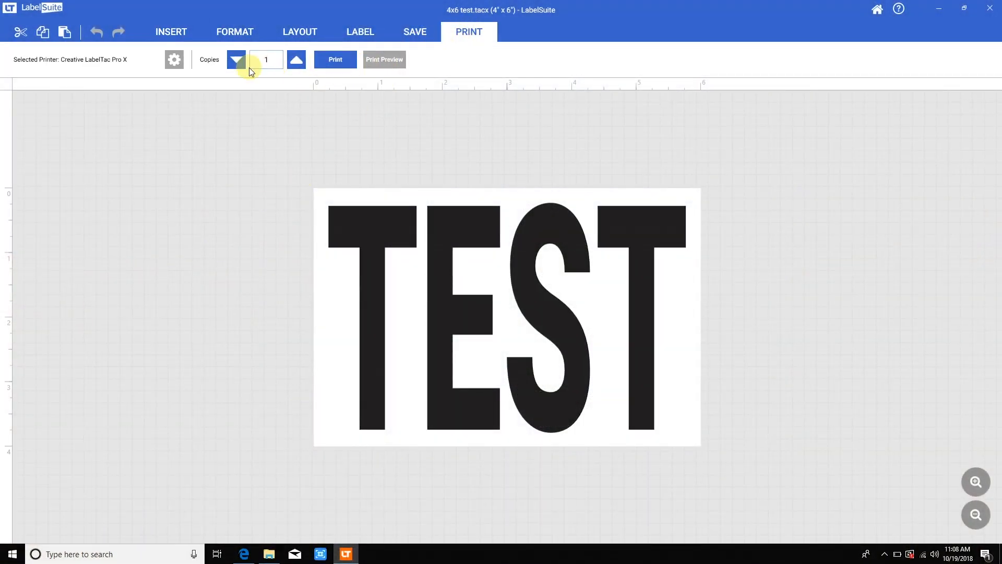
{"action": "left_click", "coordinate": [175, 59]}
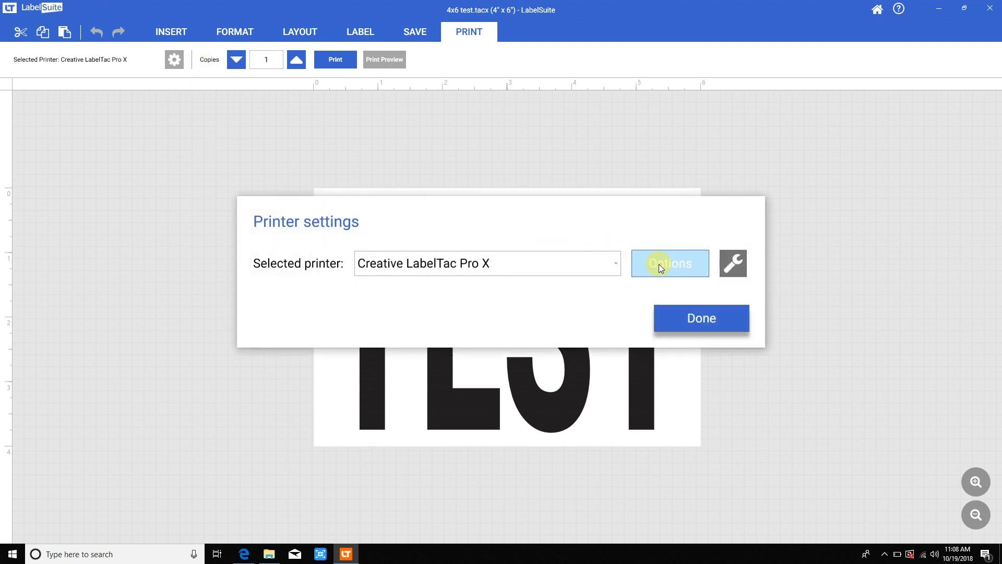
{"action": "left_click", "coordinate": [670, 263]}
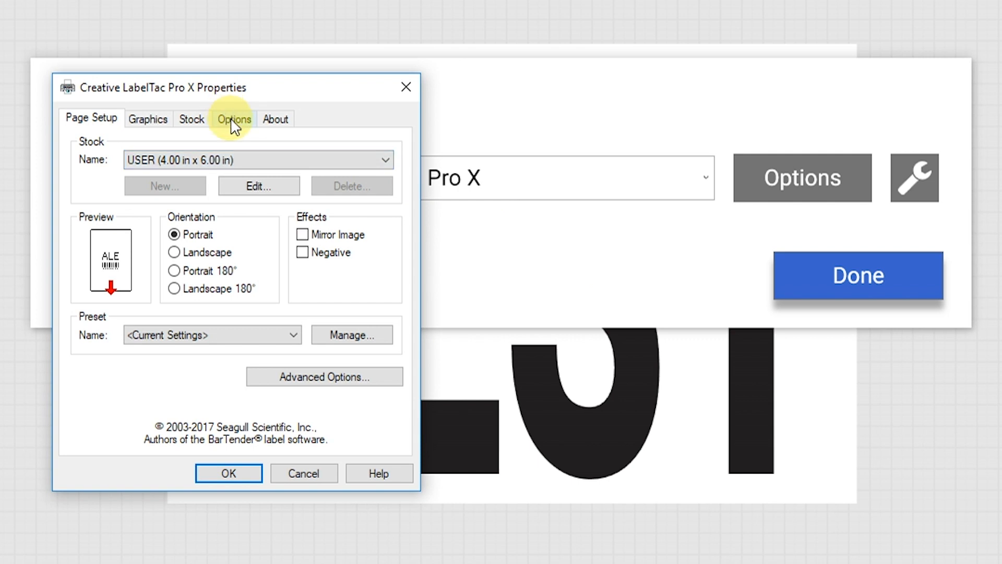
{"action": "left_click", "coordinate": [234, 119]}
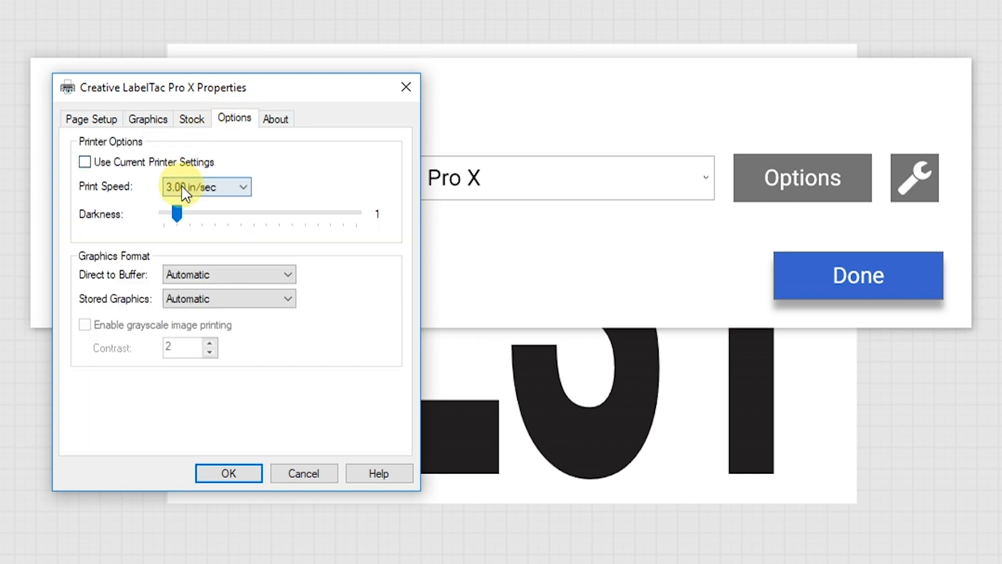
- Choose 2.00 in/sec print speed with darkness 7 and confirm the settings
{"action": "left_click", "coordinate": [205, 187]}
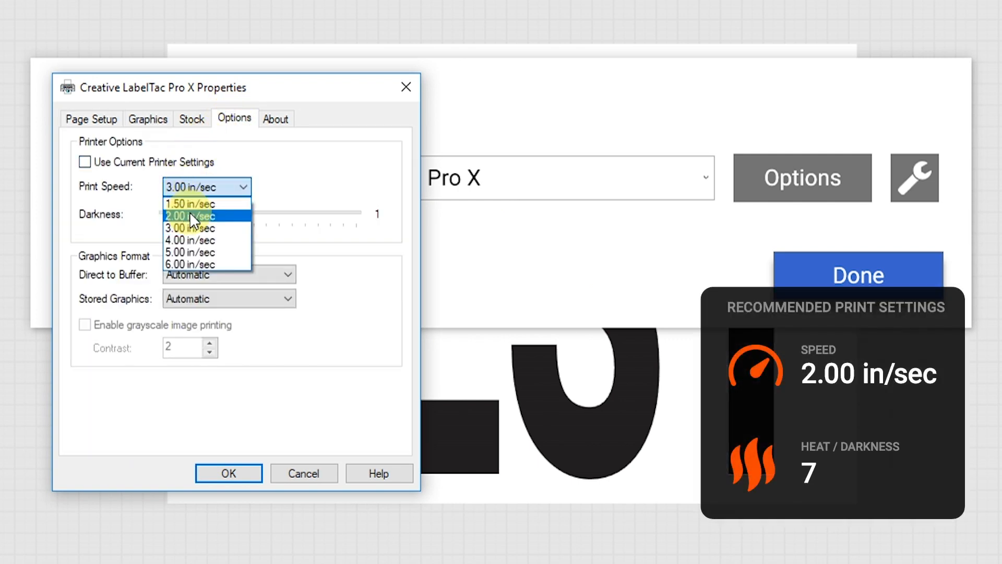
{"action": "left_click", "coordinate": [189, 216]}
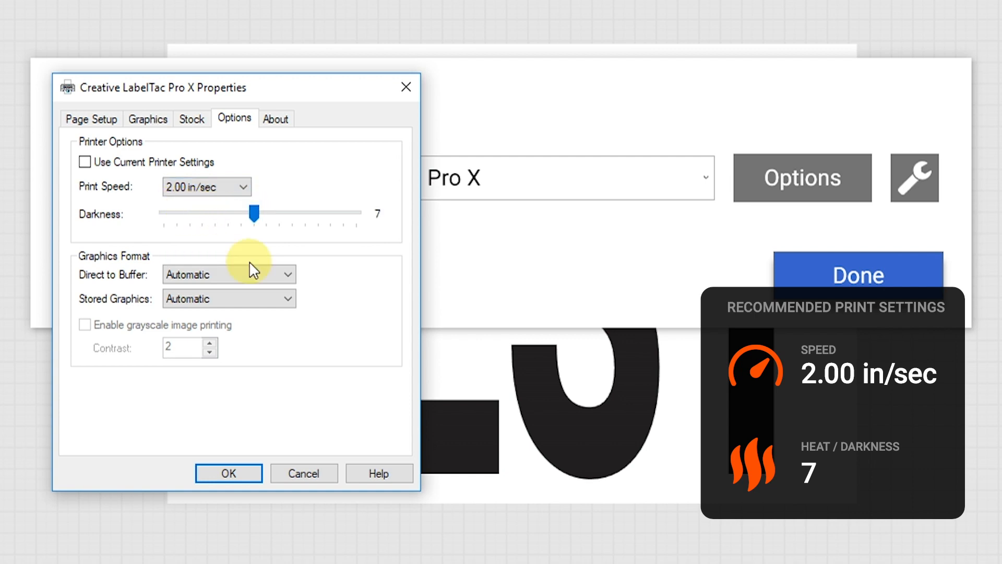
{"action": "left_click", "coordinate": [229, 473]}
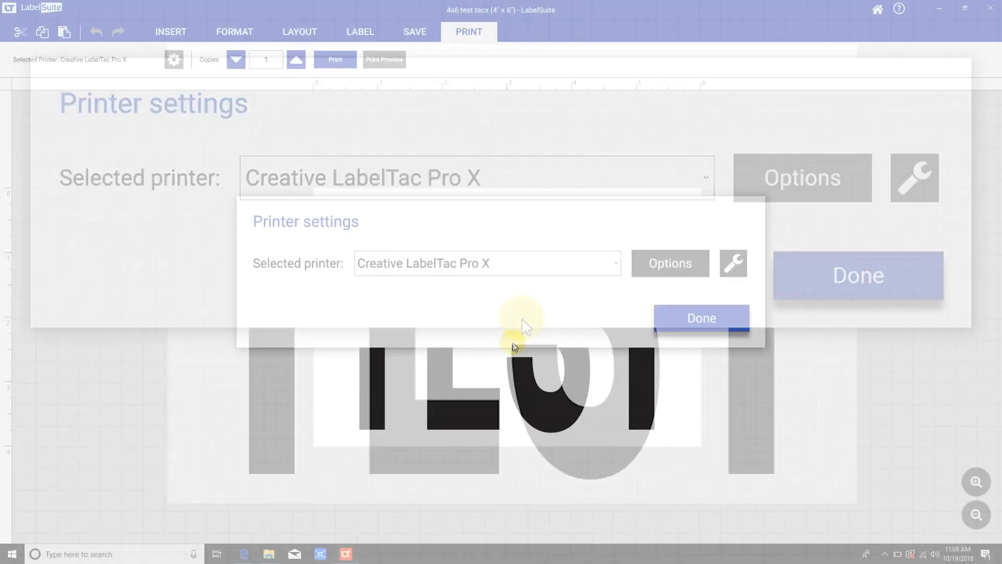
{"action": "left_click", "coordinate": [701, 317]}
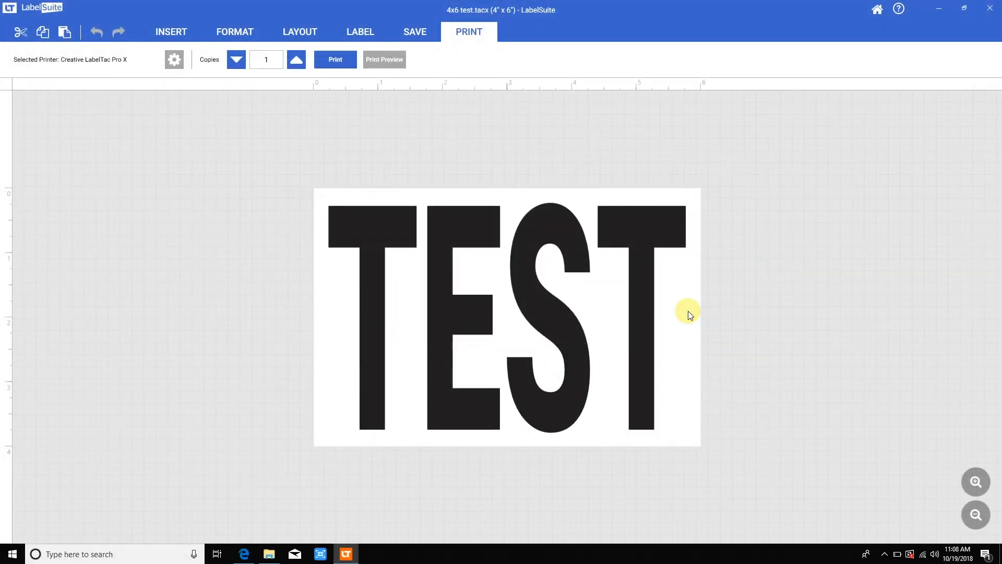
{"action": "left_click", "coordinate": [170, 31]}
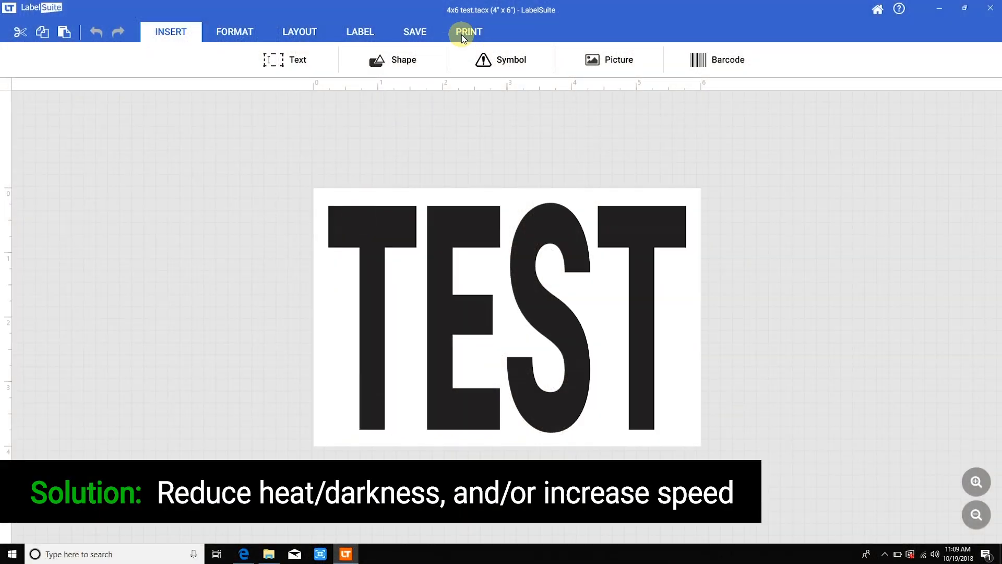
- Return to the LabelTac Pro X driver's speed and darkness options
{"action": "left_click", "coordinate": [469, 31]}
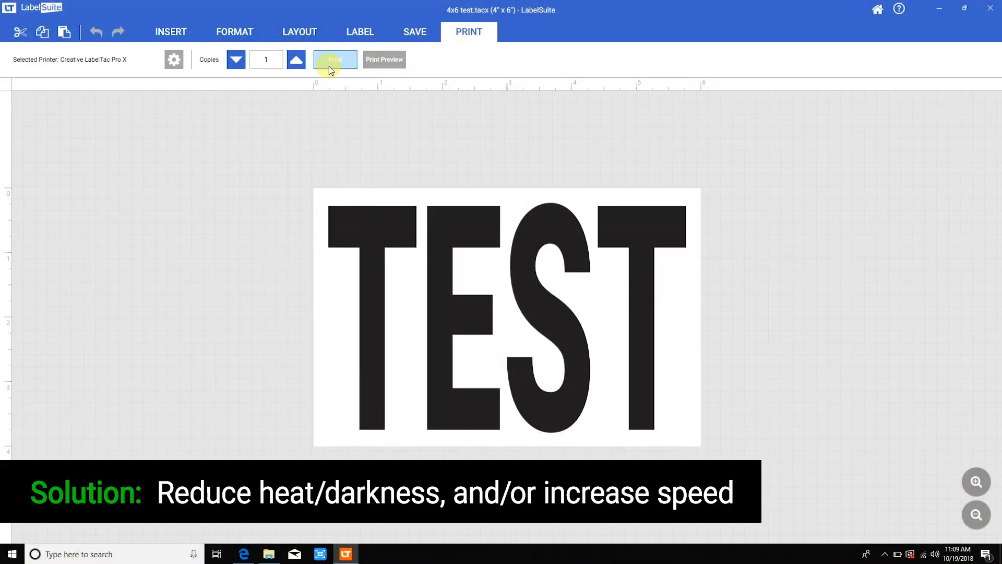
{"action": "left_click", "coordinate": [173, 60]}
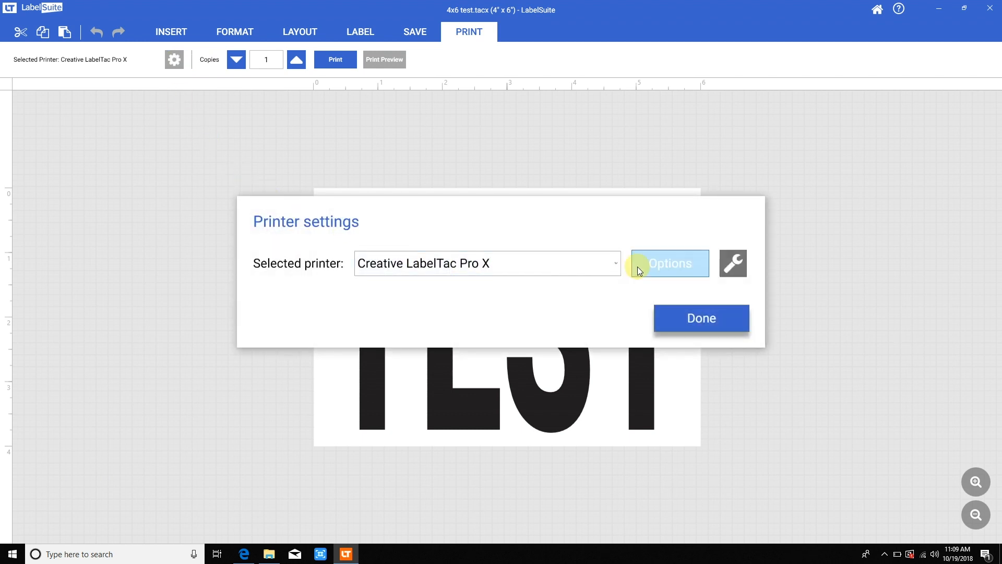
{"action": "left_click", "coordinate": [669, 263]}
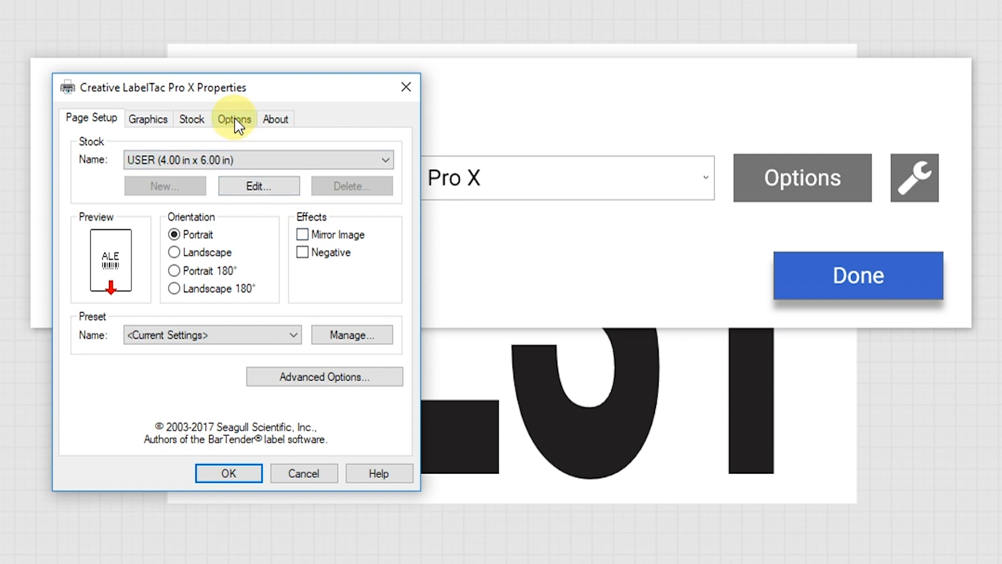
{"action": "left_click", "coordinate": [234, 118]}
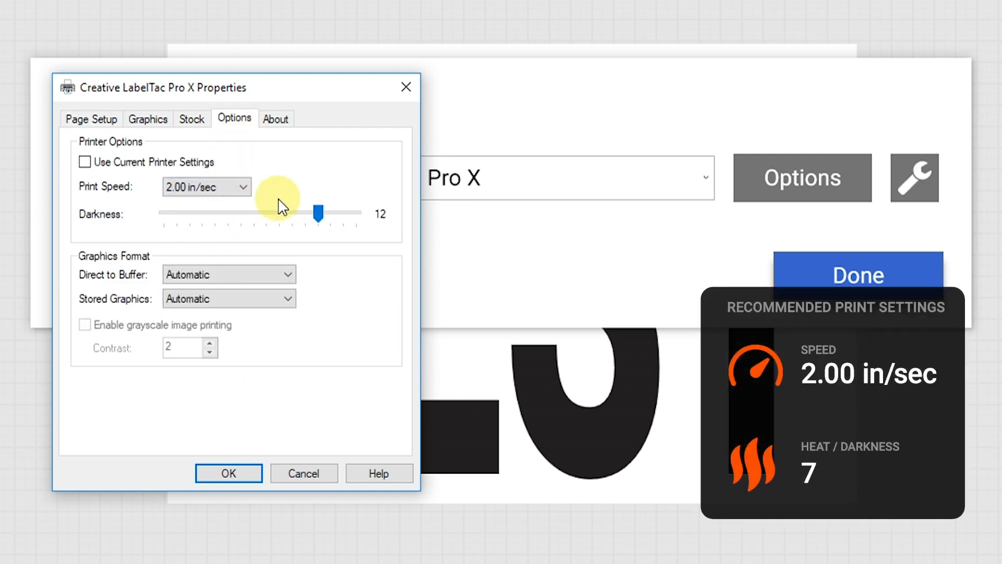
- Slide the darkness from 12 down to 7, keeping 2.00 in/sec, and confirm
{"action": "left_click_drag", "start_coordinate": [318, 214], "coordinate": [252, 214]}
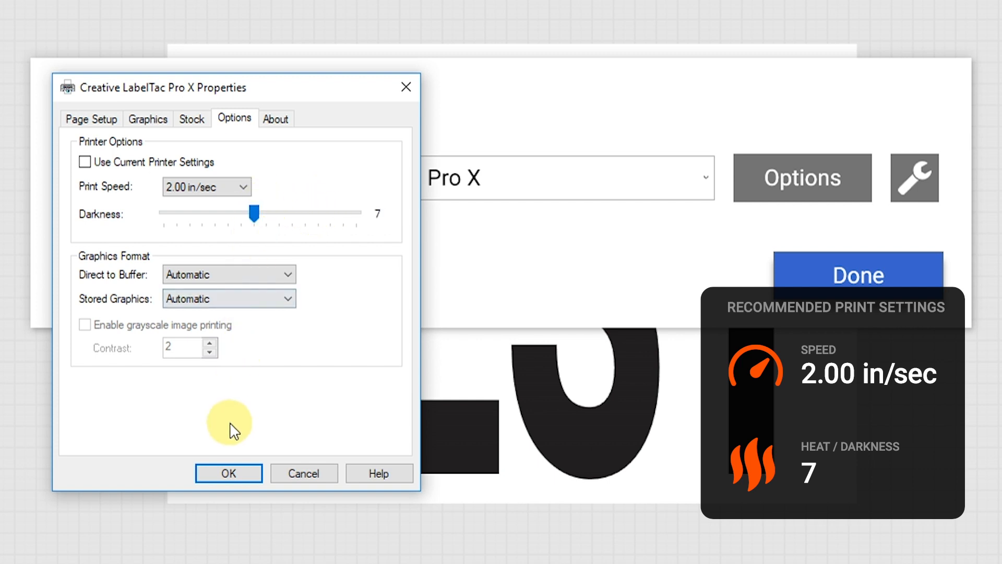
{"action": "left_click", "coordinate": [229, 473]}
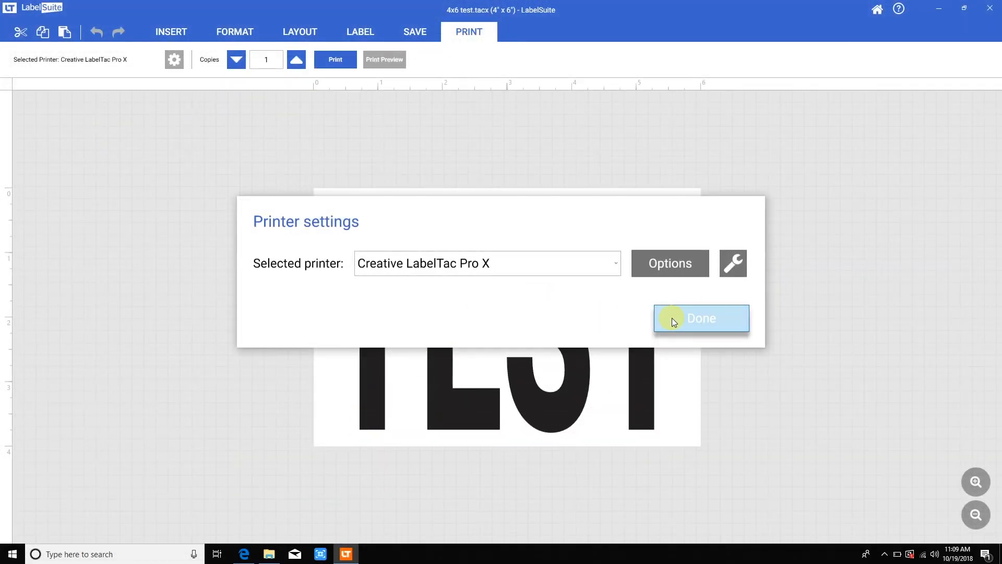
{"action": "left_click", "coordinate": [700, 318]}
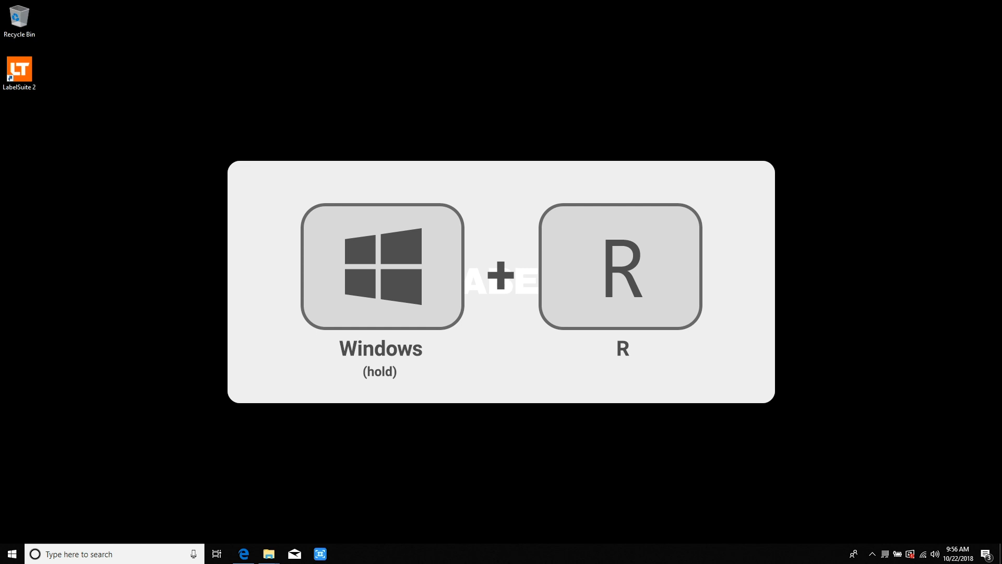
- Launch 'control printers' from the Run dialog to show Devices and Printers
{"action": "key", "text": "Win+r"}
{"action": "type", "text": "control printers"}
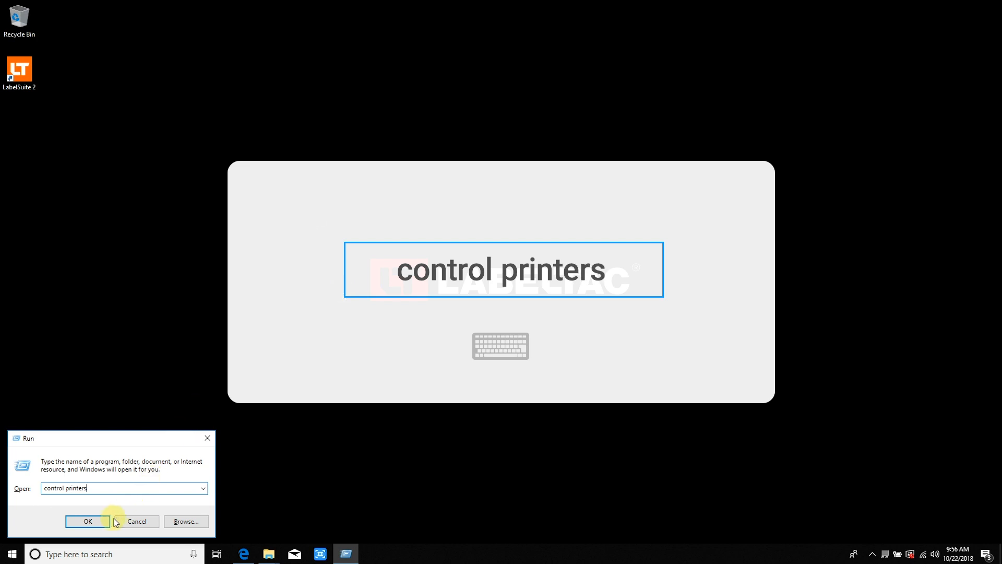
{"action": "left_click", "coordinate": [88, 521]}
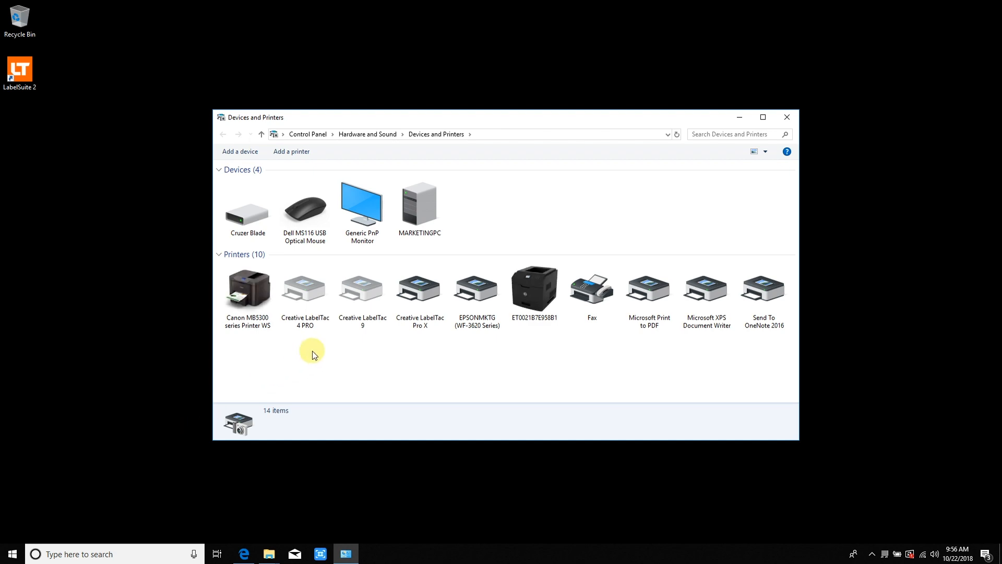
- Bring up the Creative LabelTac Pro X printing preferences' speed and darkness options
{"action": "right_click", "coordinate": [419, 289]}
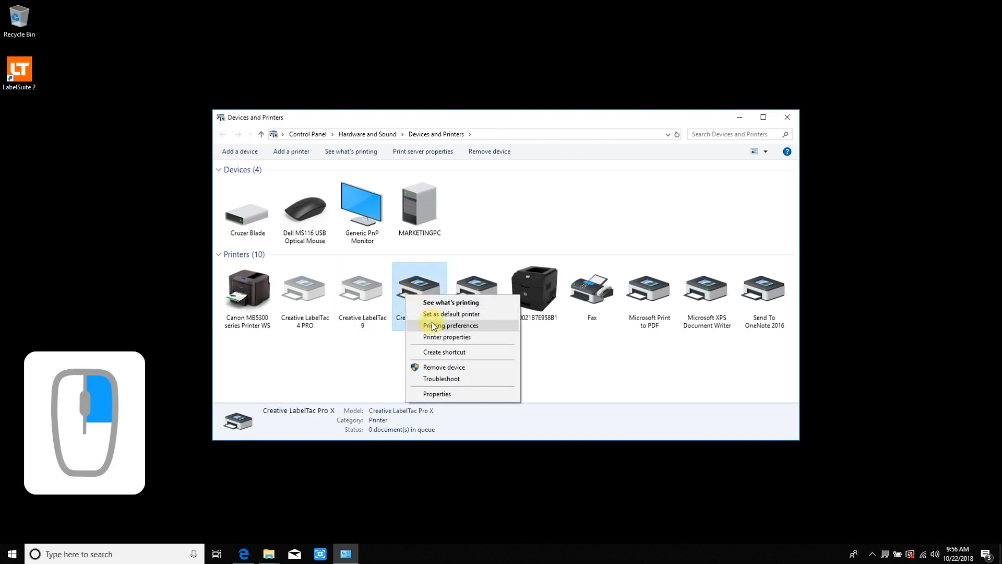
{"action": "left_click", "coordinate": [449, 326]}
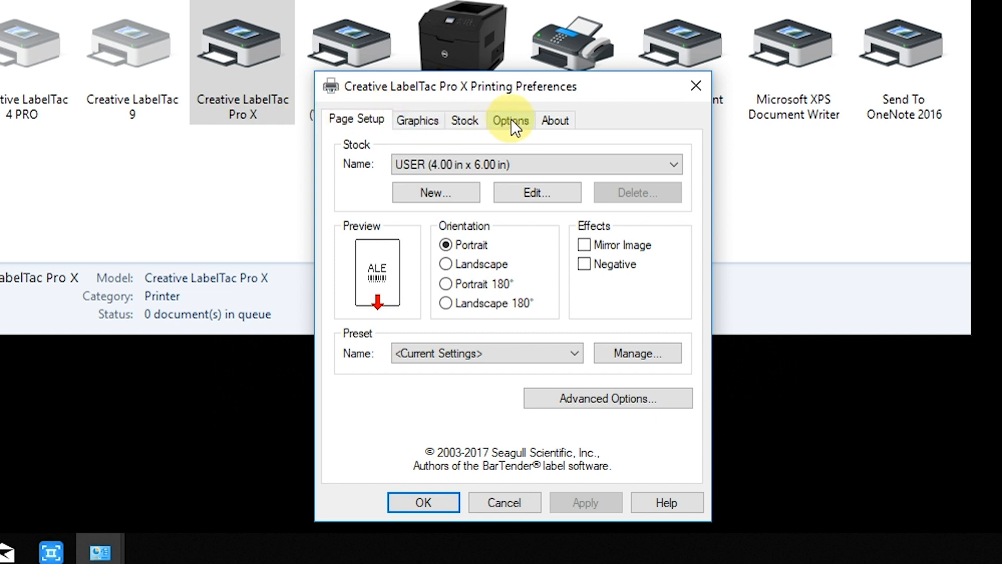
{"action": "left_click", "coordinate": [510, 120]}
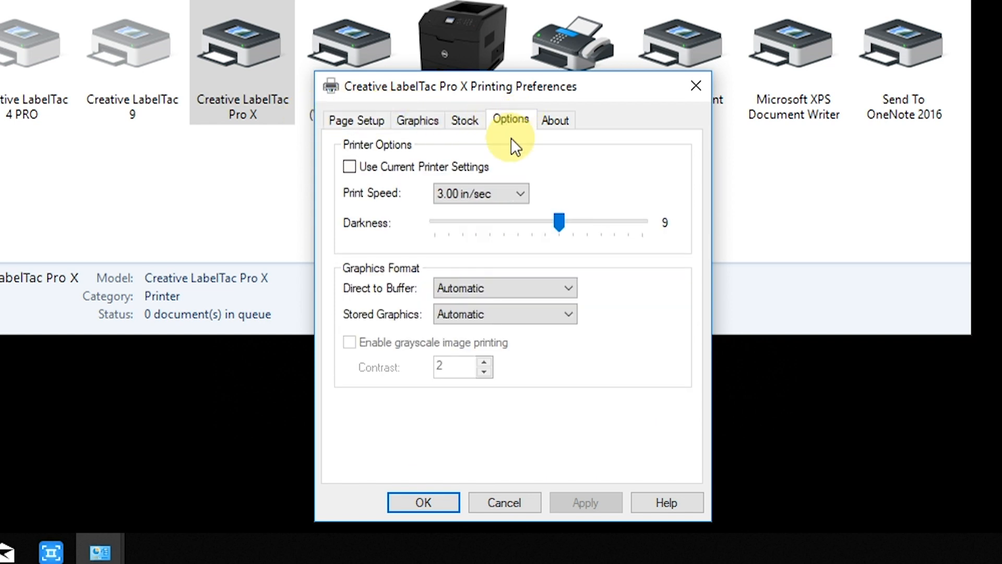
- Make 2.00 in/sec and darkness 7 the Windows defaults, apply and confirm
{"action": "left_click", "coordinate": [480, 193]}
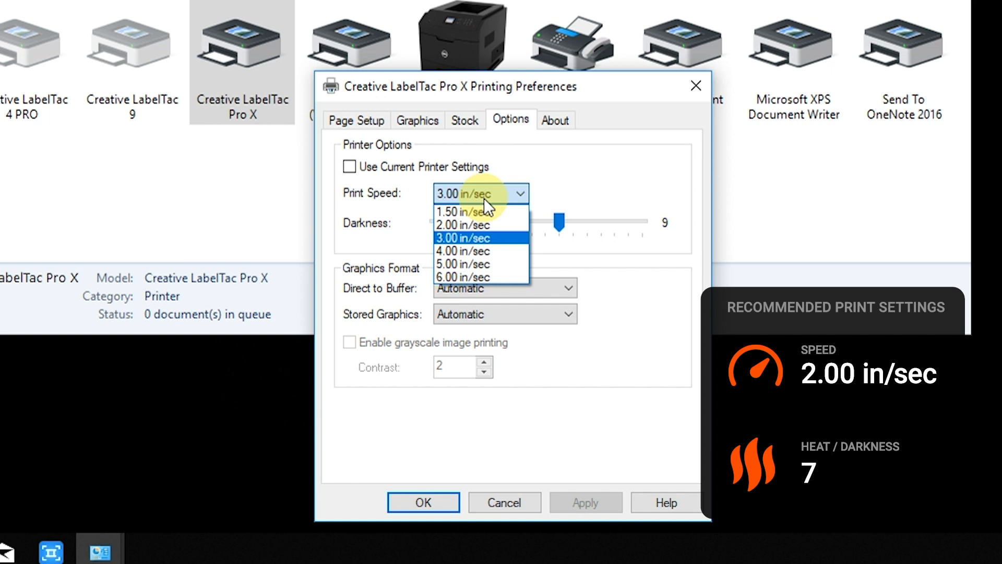
{"action": "left_click", "coordinate": [462, 225]}
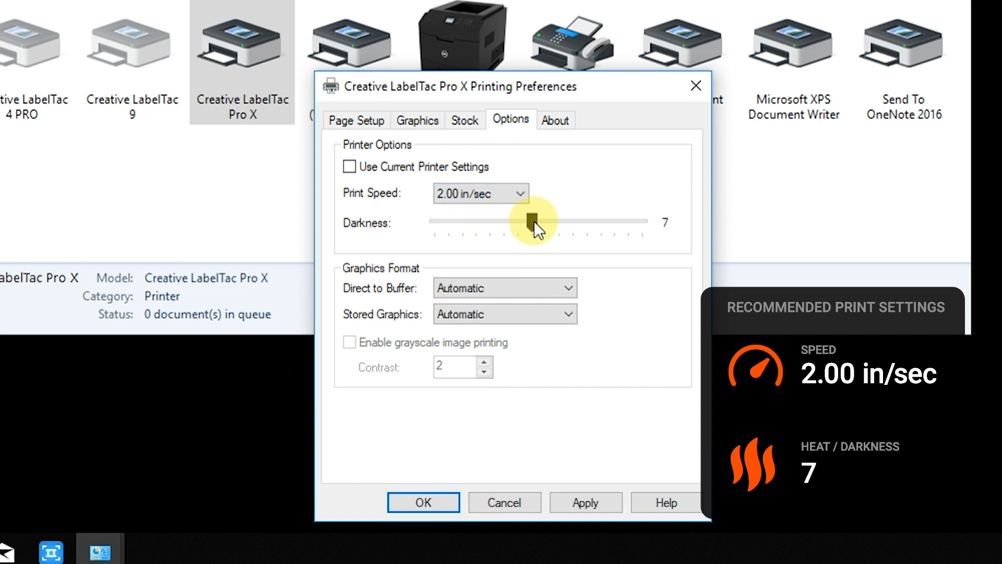
{"action": "left_click", "coordinate": [585, 501]}
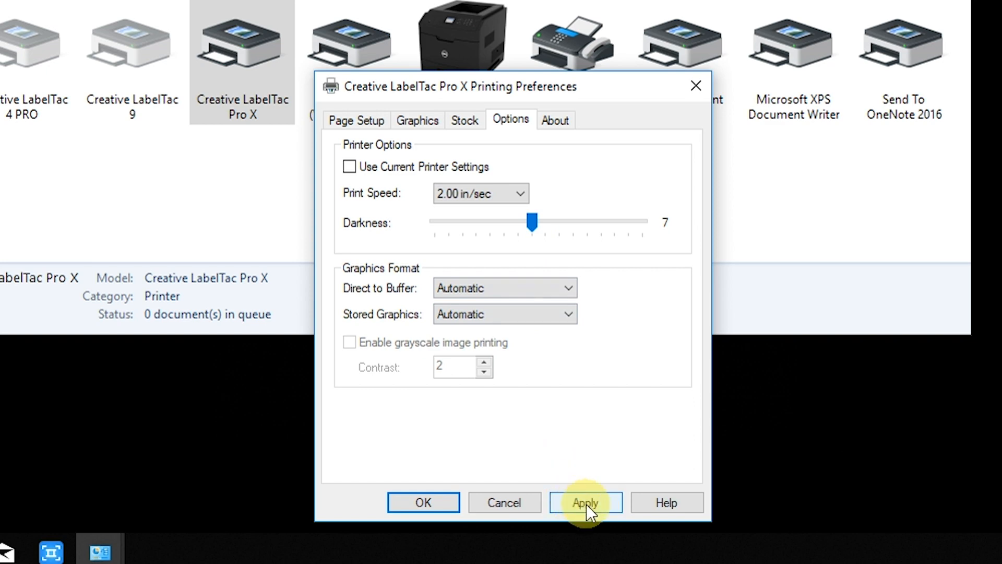
{"action": "left_click", "coordinate": [584, 502]}
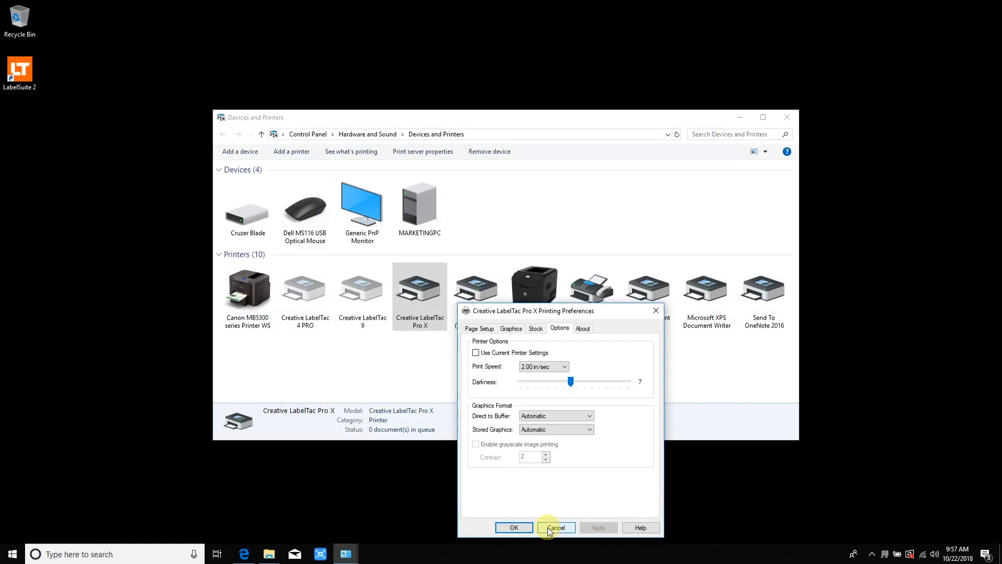
{"action": "left_click", "coordinate": [555, 527]}
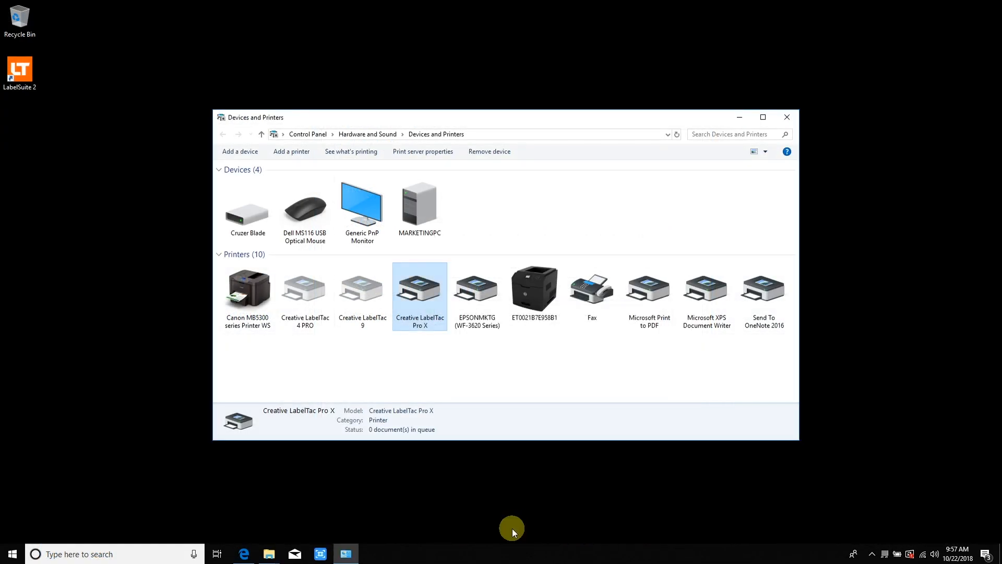
{"action": "mouse_move", "coordinate": [787, 117]}
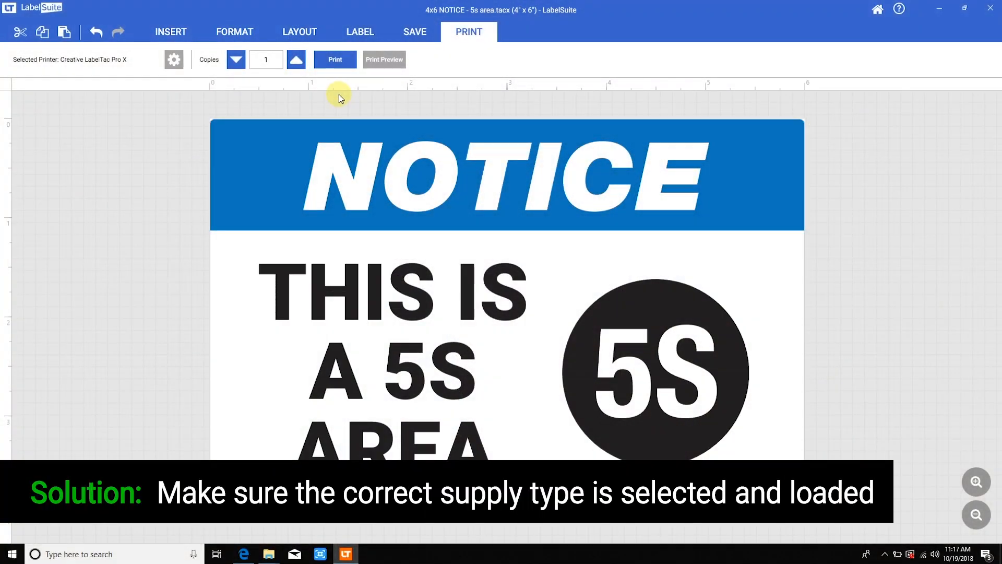
- Show the 4x6 NOTICE label's LT46NOTC supply and black ribbon settings
{"action": "left_click", "coordinate": [360, 32]}
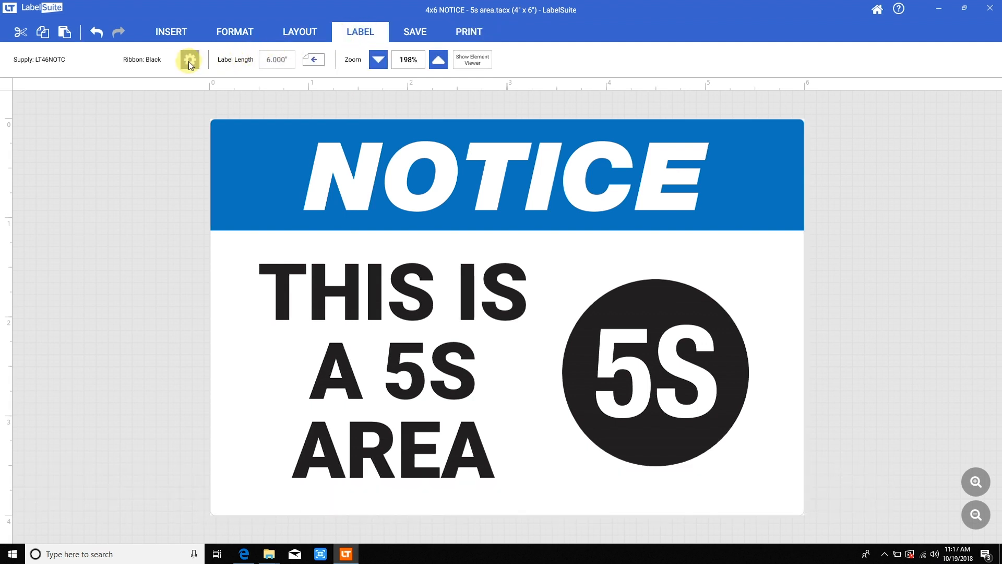
{"action": "left_click", "coordinate": [189, 59]}
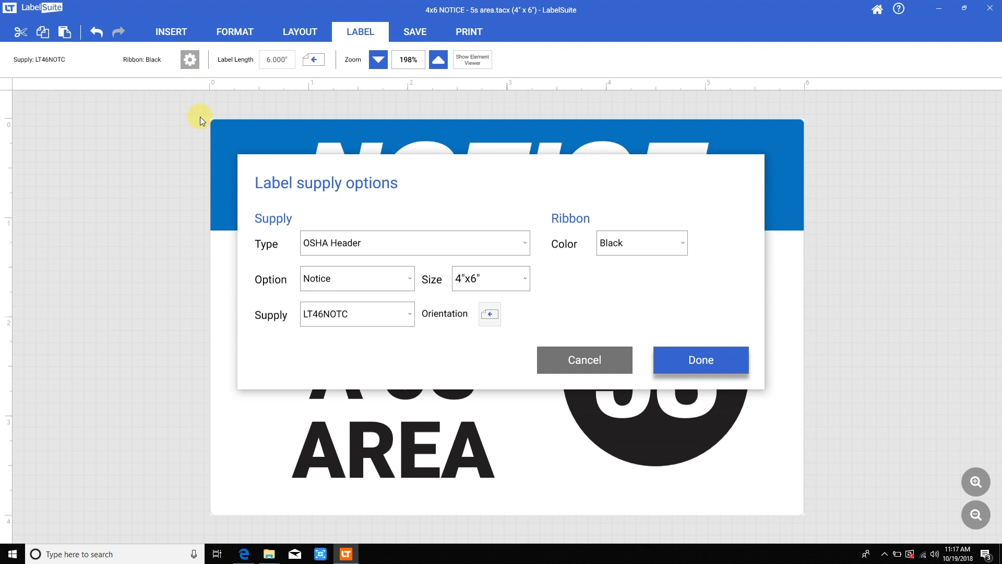
{"action": "left_click", "coordinate": [414, 243]}
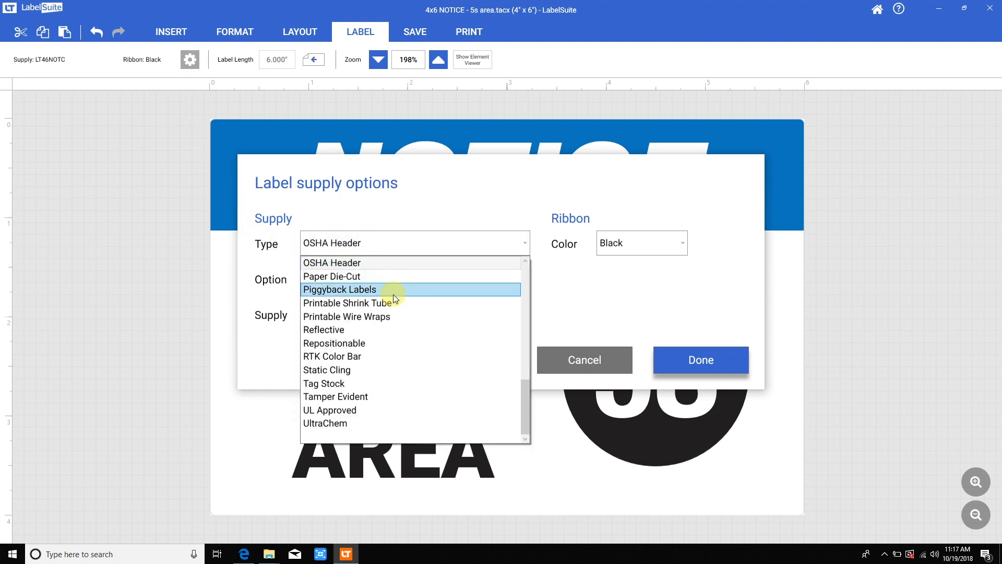
{"action": "scroll", "scroll_direction": "up", "scroll_amount": 3}
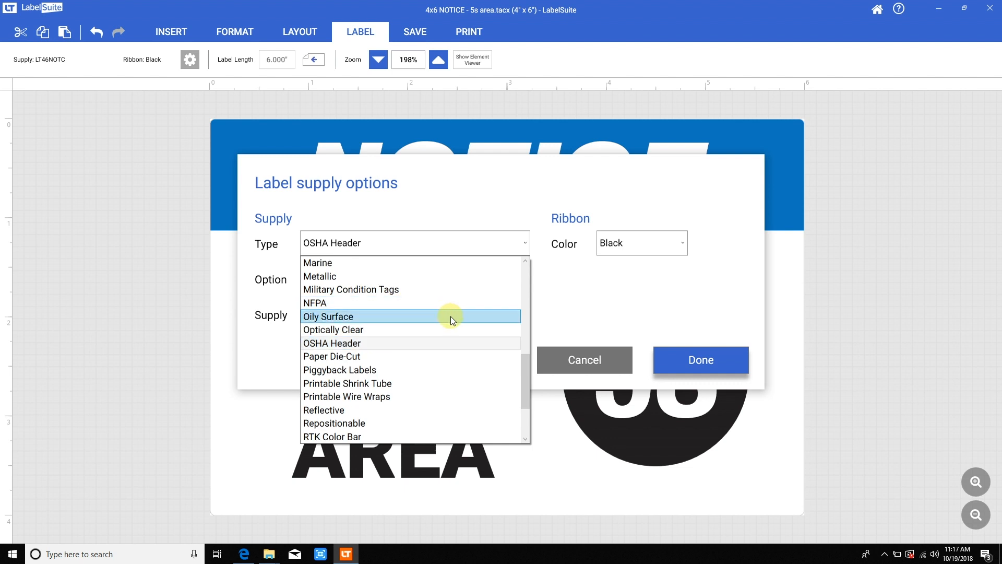
{"action": "left_click", "coordinate": [331, 343]}
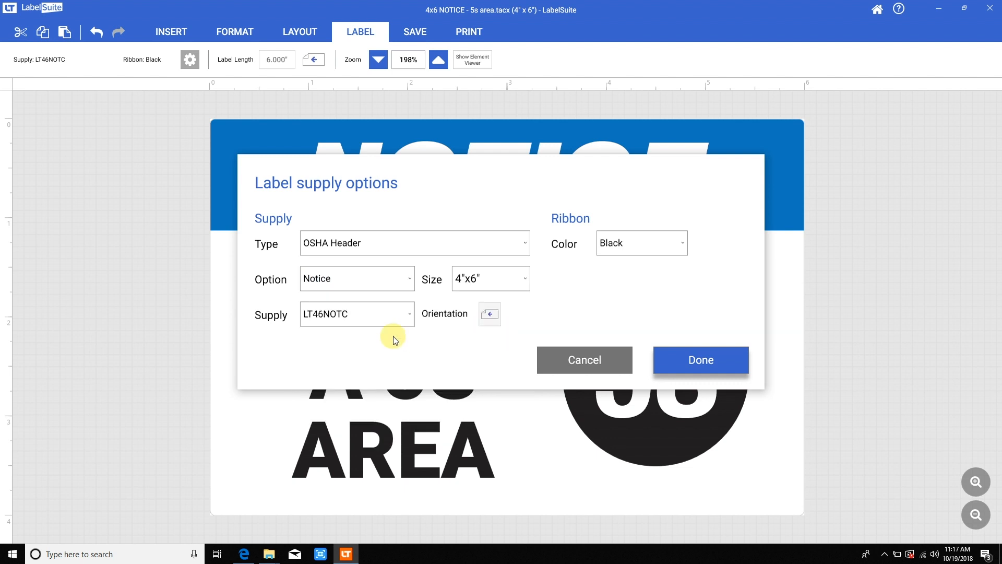
{"action": "mouse_move", "coordinate": [700, 359]}
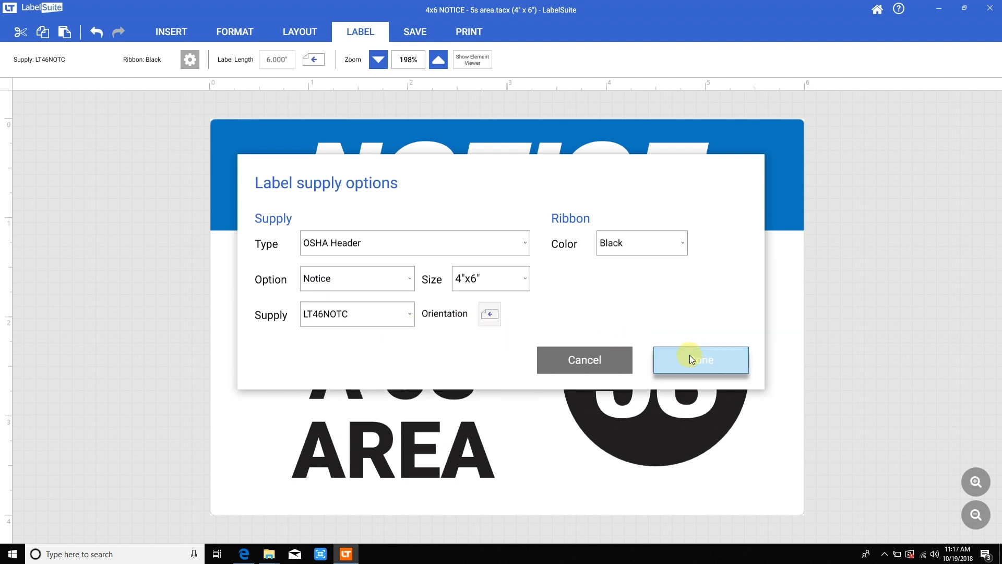
{"action": "left_click", "coordinate": [699, 359]}
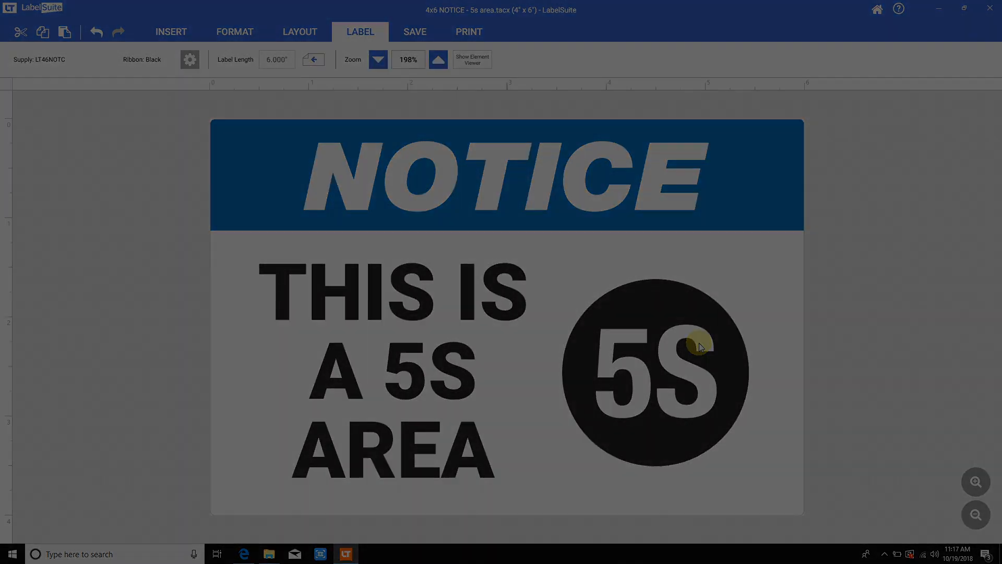